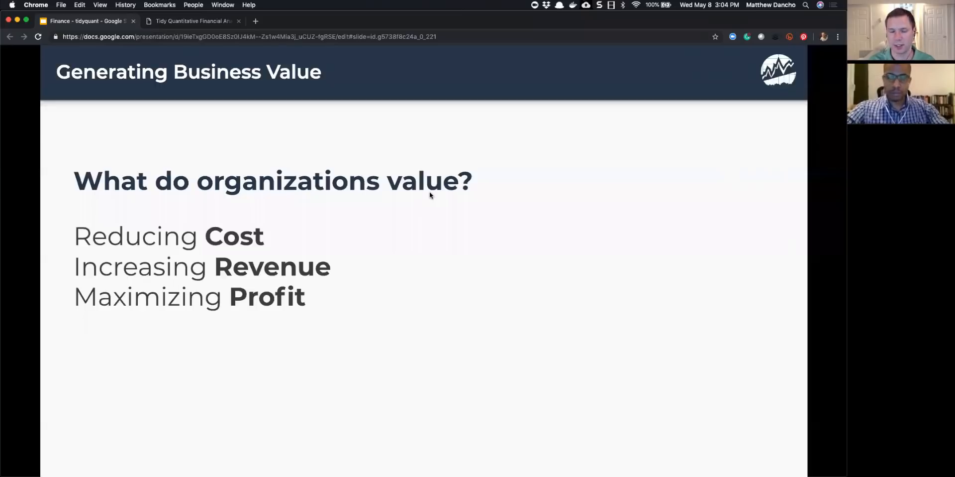
Advance to the 'How Do YOU become a Financial Data Scientist?' roadmap slide.
key(right)
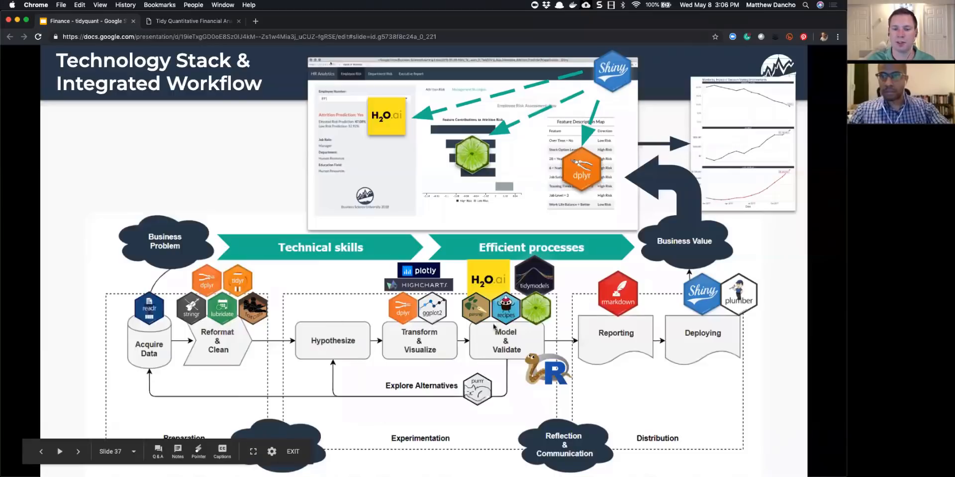
mouse_move(419, 437)
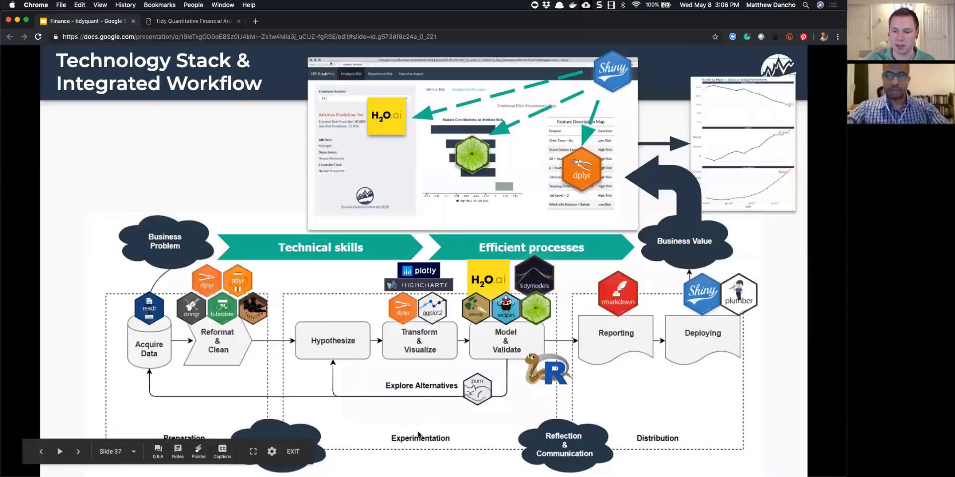
mouse_move(641, 383)
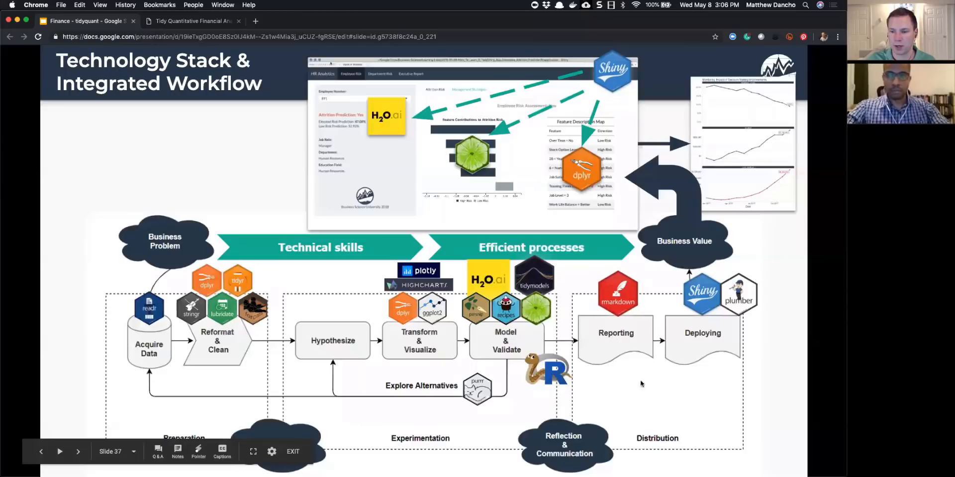
mouse_move(688, 340)
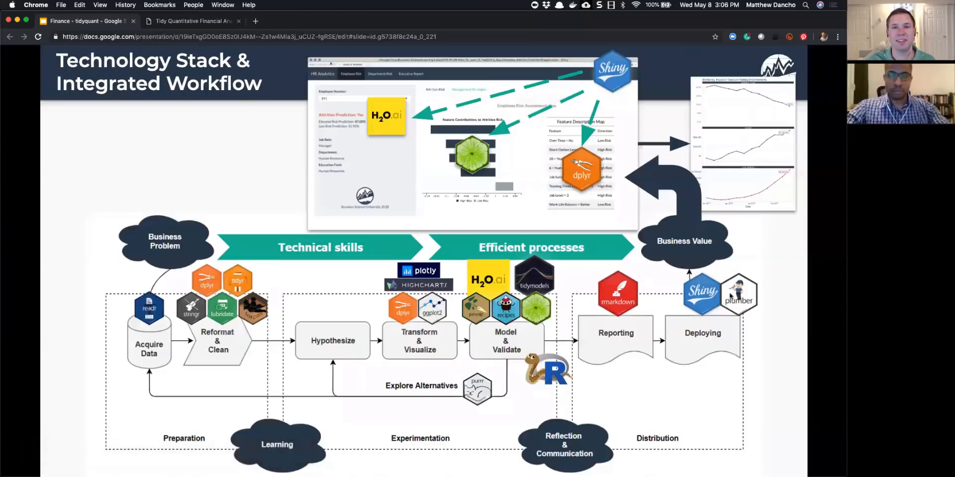
mouse_move(722, 265)
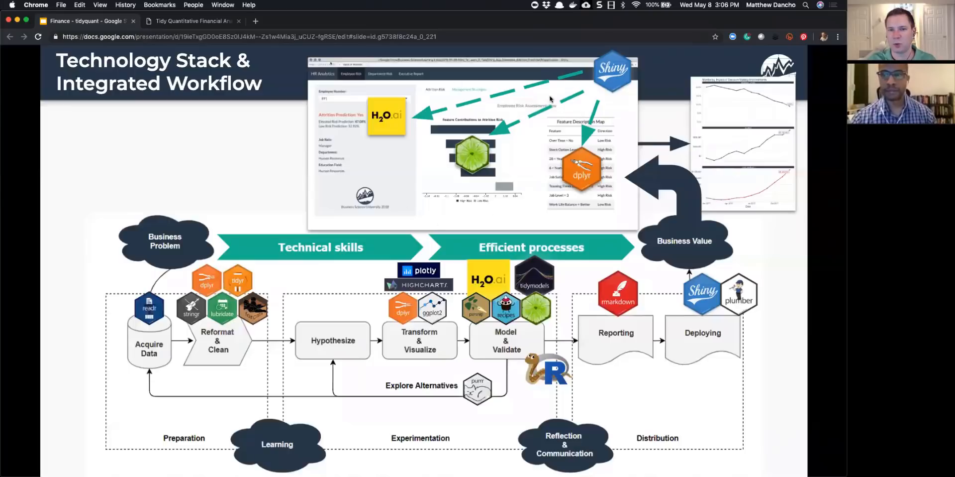
mouse_move(512, 70)
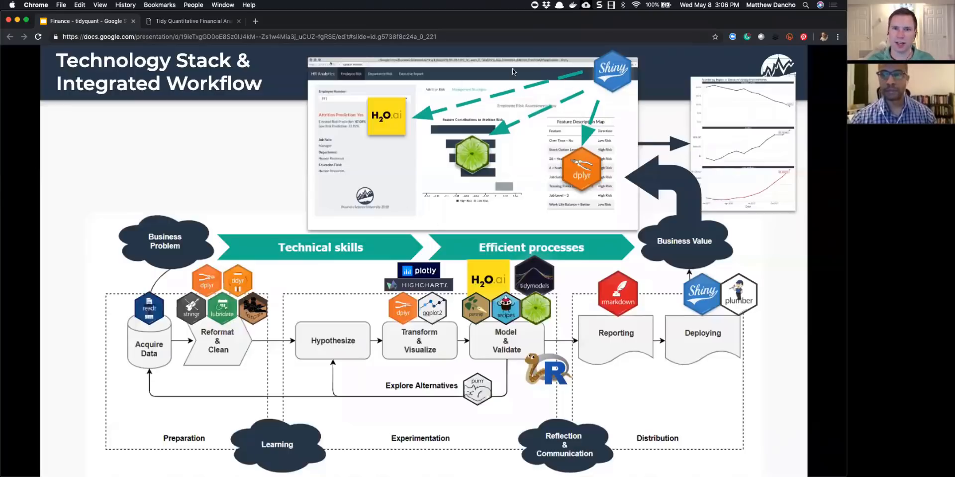
mouse_move(670, 102)
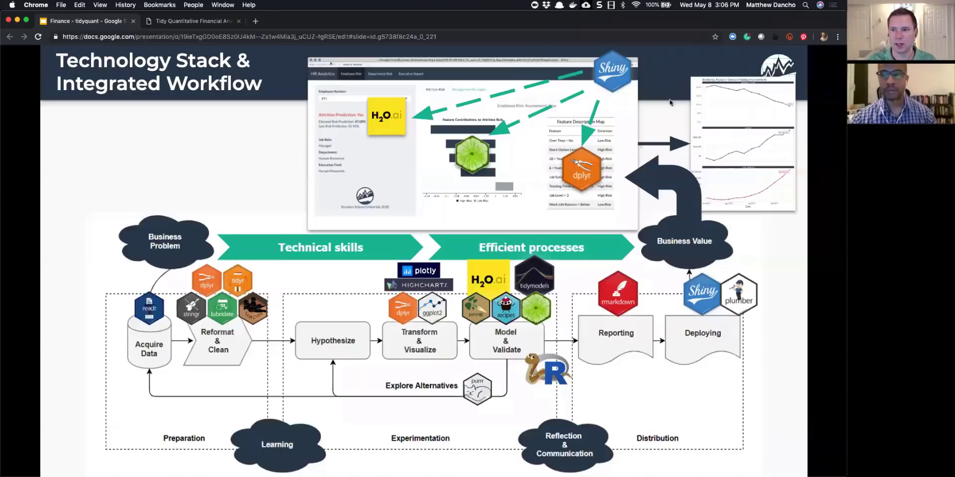
mouse_move(766, 103)
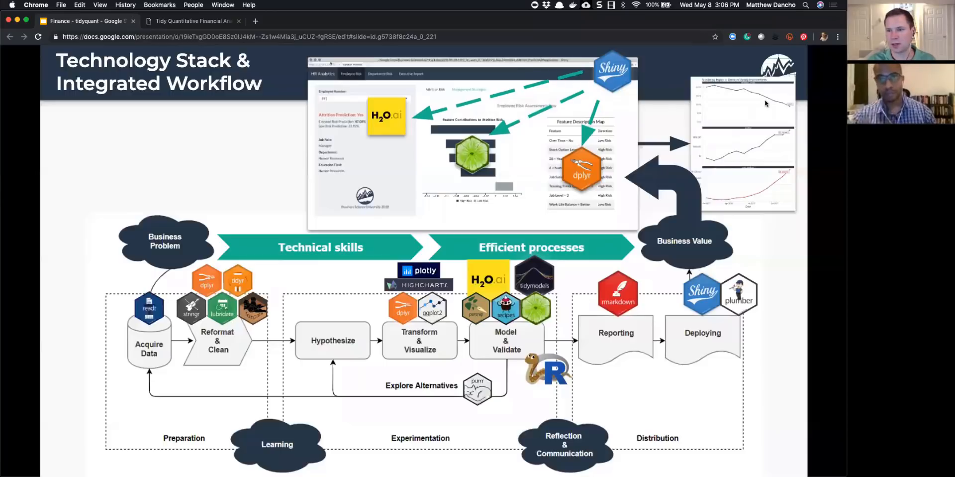
mouse_move(753, 198)
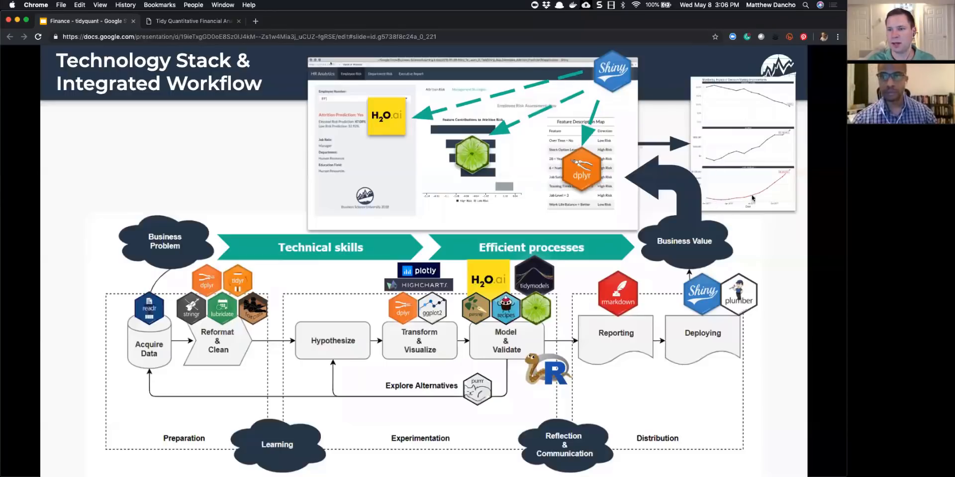
mouse_move(764, 173)
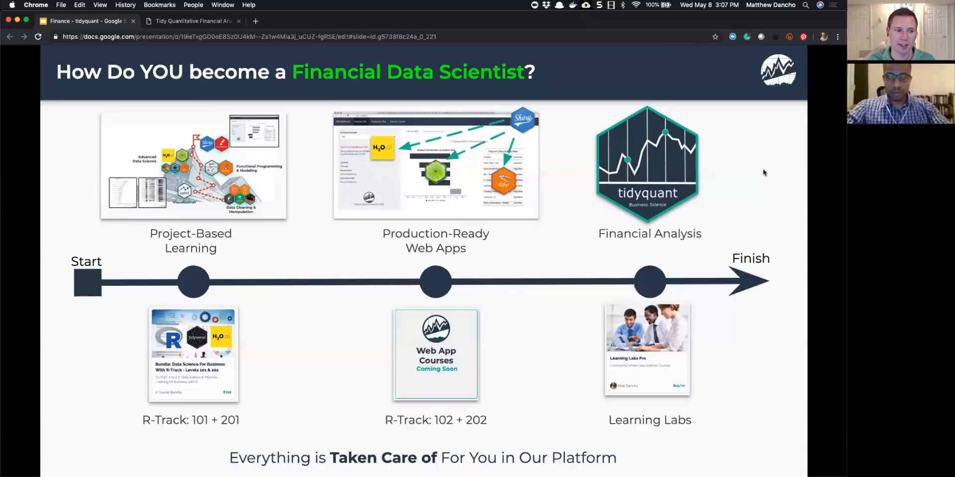
mouse_move(83, 279)
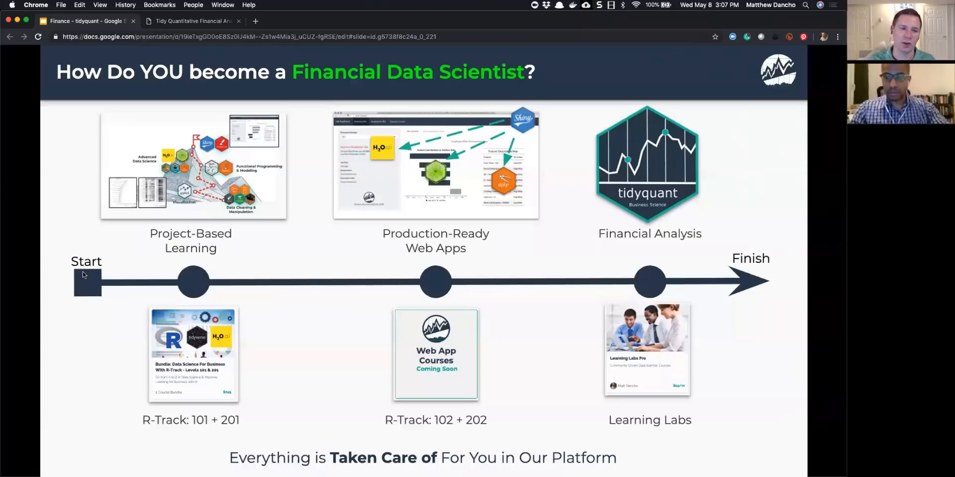
mouse_move(105, 273)
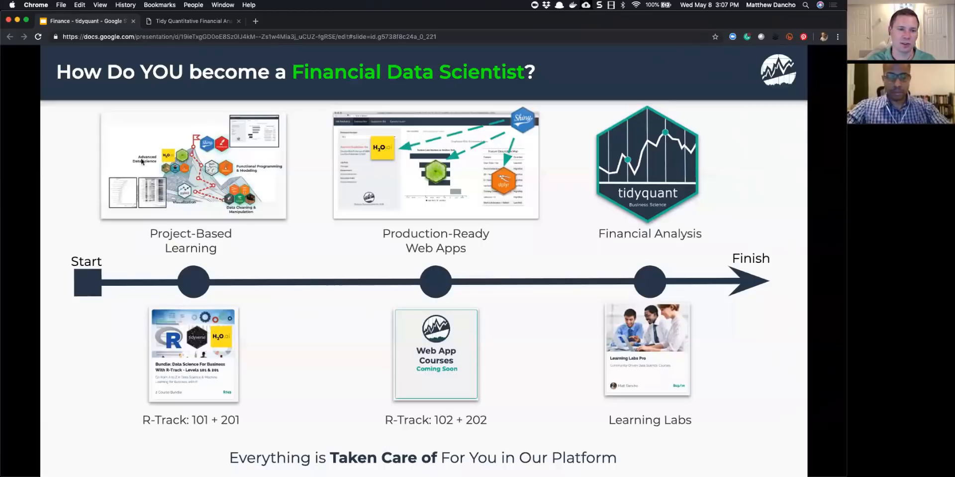
mouse_move(211, 257)
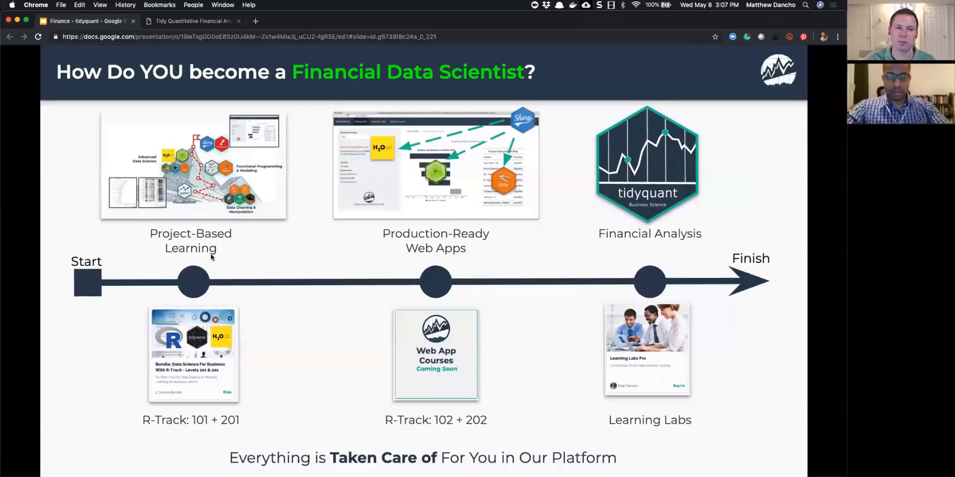
mouse_move(213, 251)
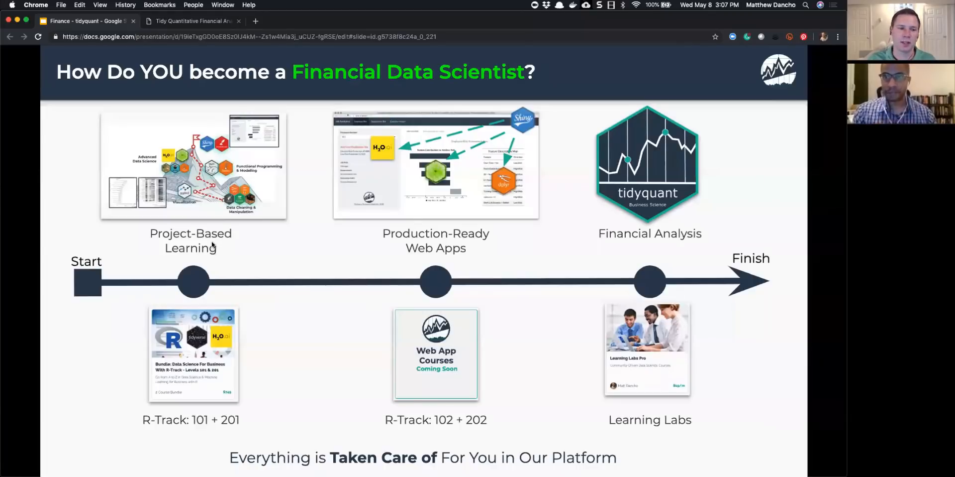
mouse_move(179, 215)
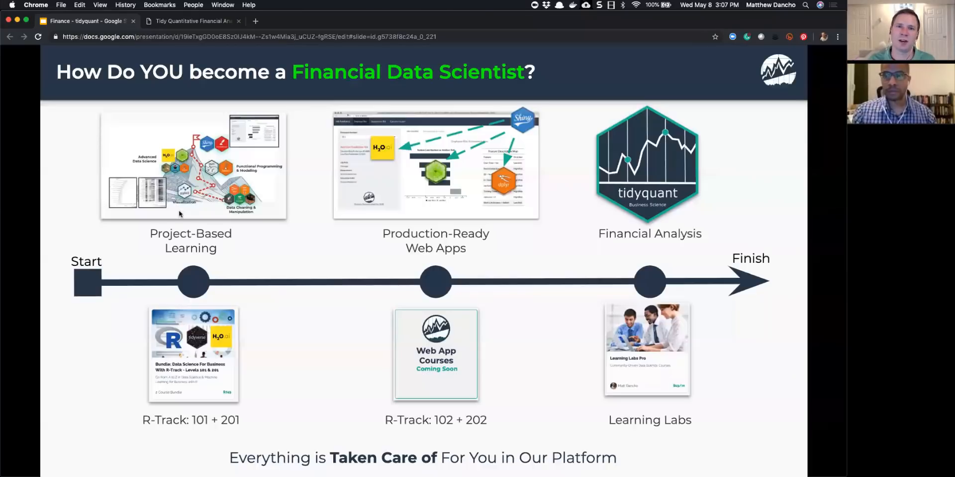
mouse_move(182, 216)
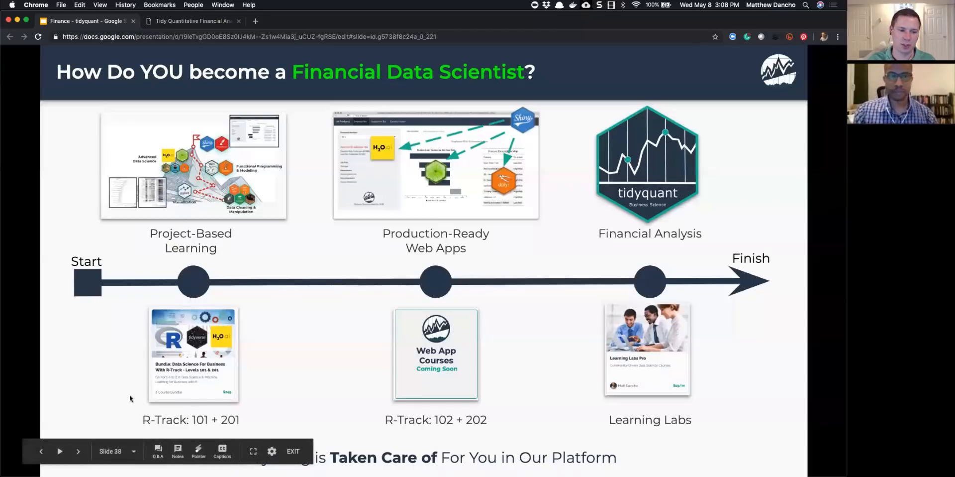
mouse_move(134, 420)
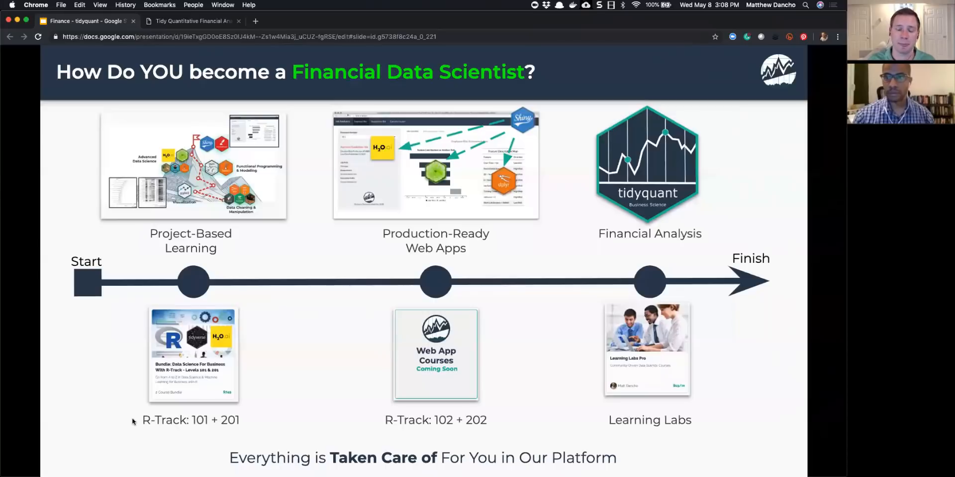
mouse_move(204, 244)
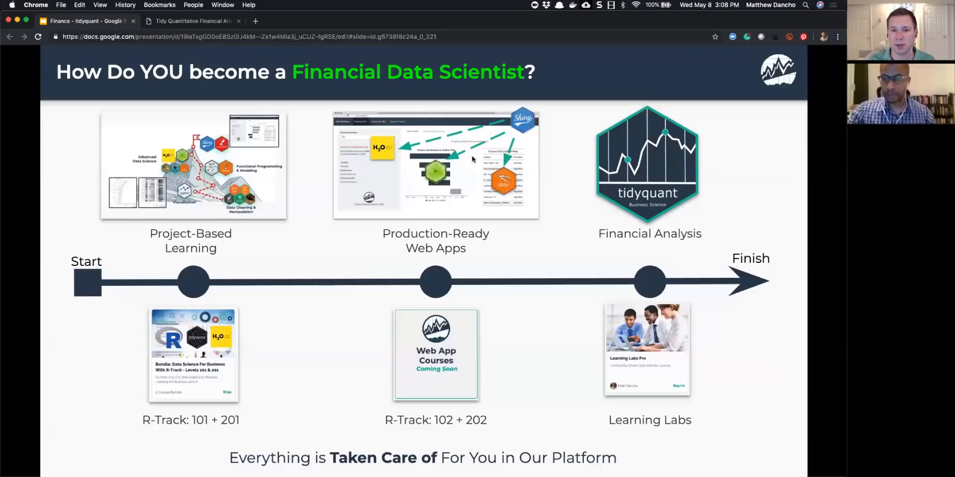
mouse_move(464, 215)
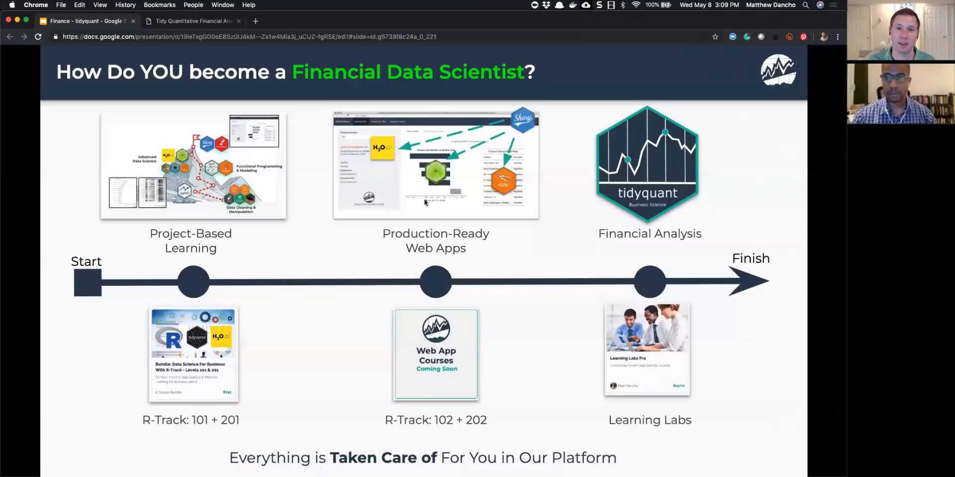
mouse_move(426, 233)
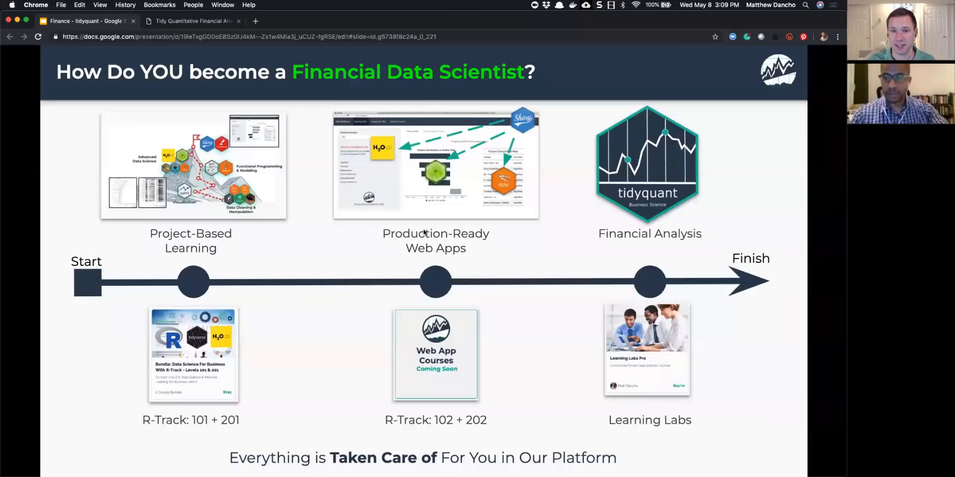
mouse_move(607, 242)
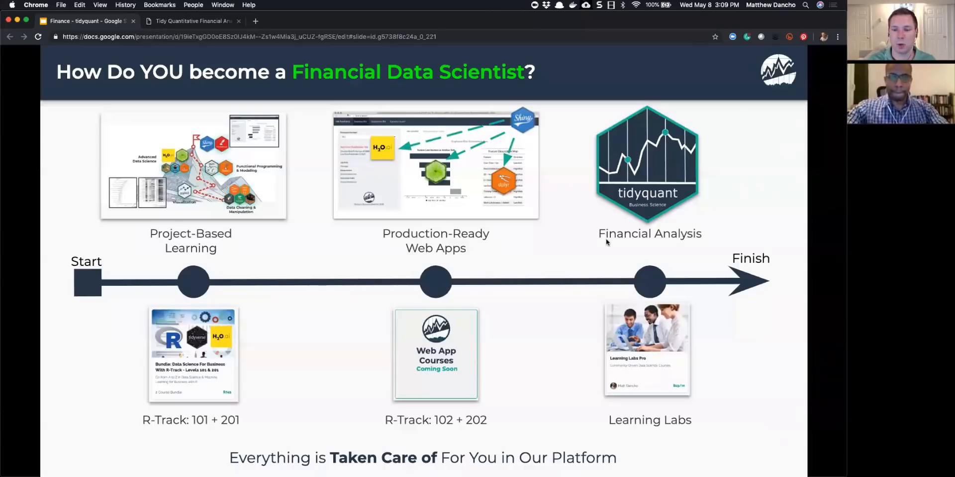
mouse_move(589, 282)
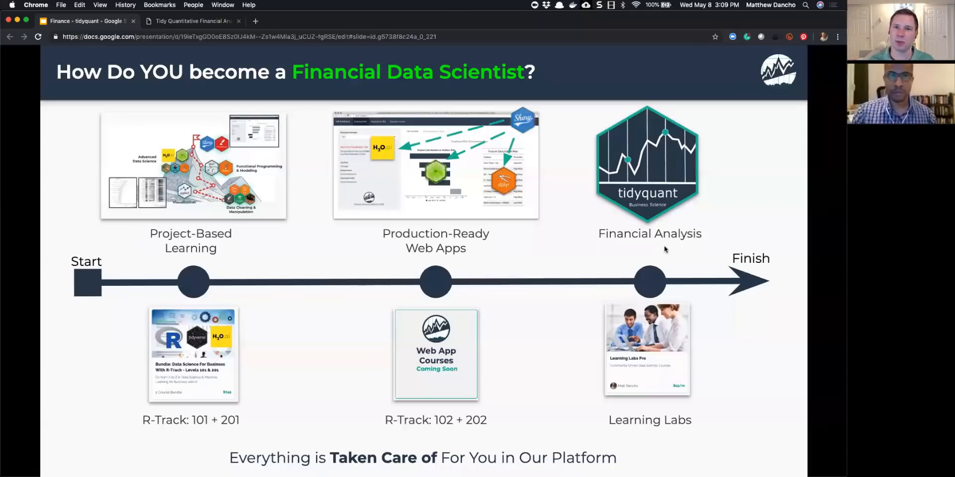
mouse_move(400, 126)
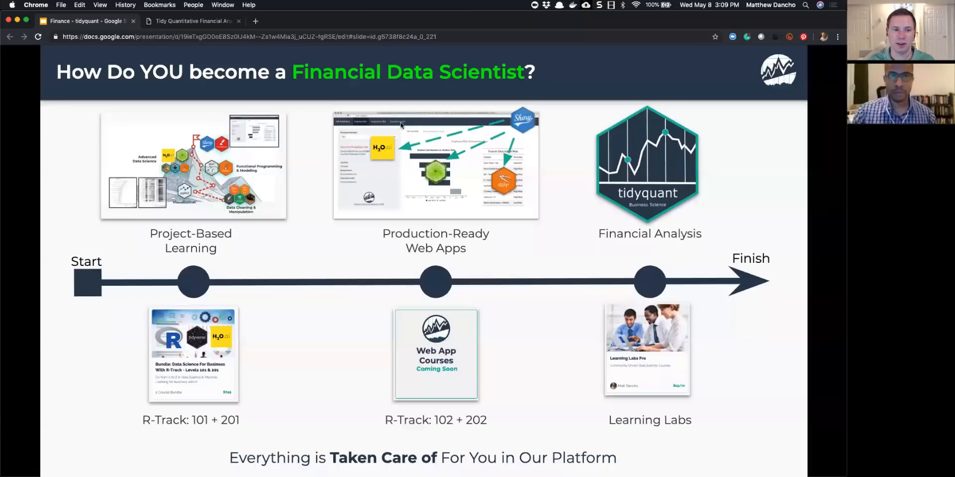
mouse_move(545, 122)
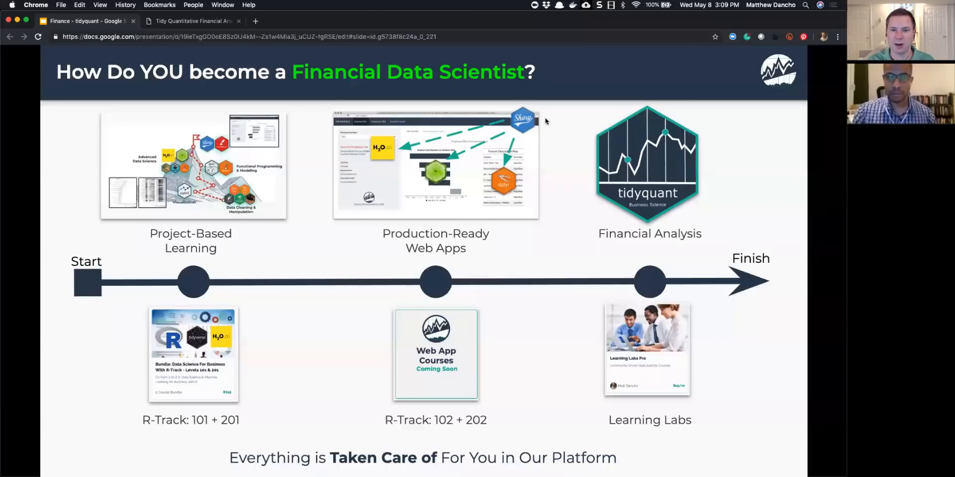
mouse_move(273, 282)
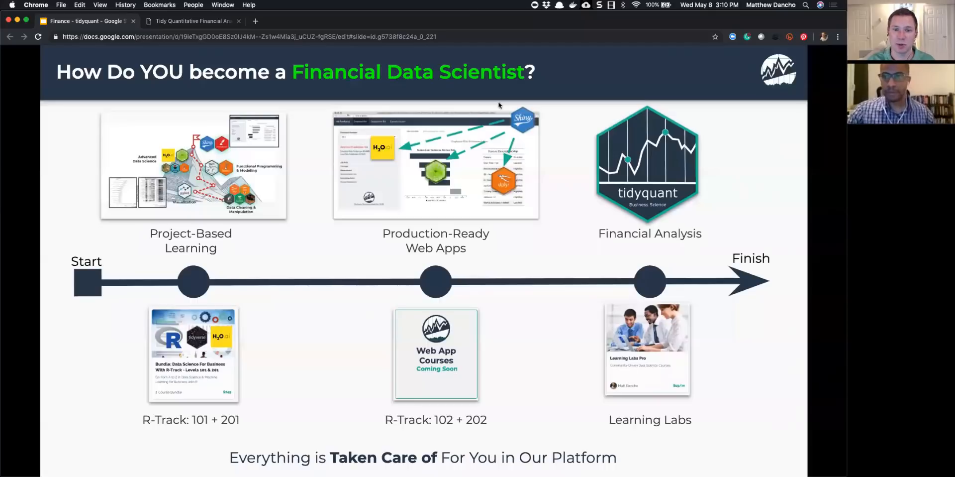
mouse_move(428, 192)
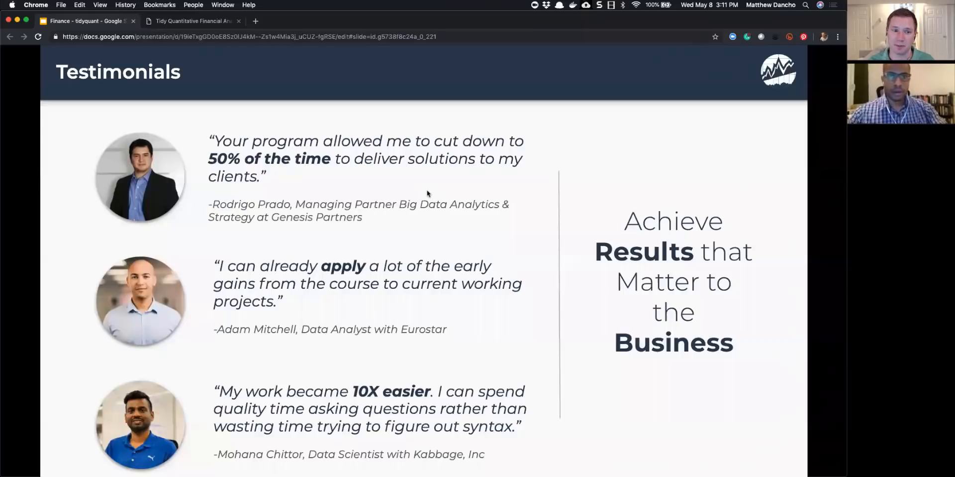
mouse_move(248, 175)
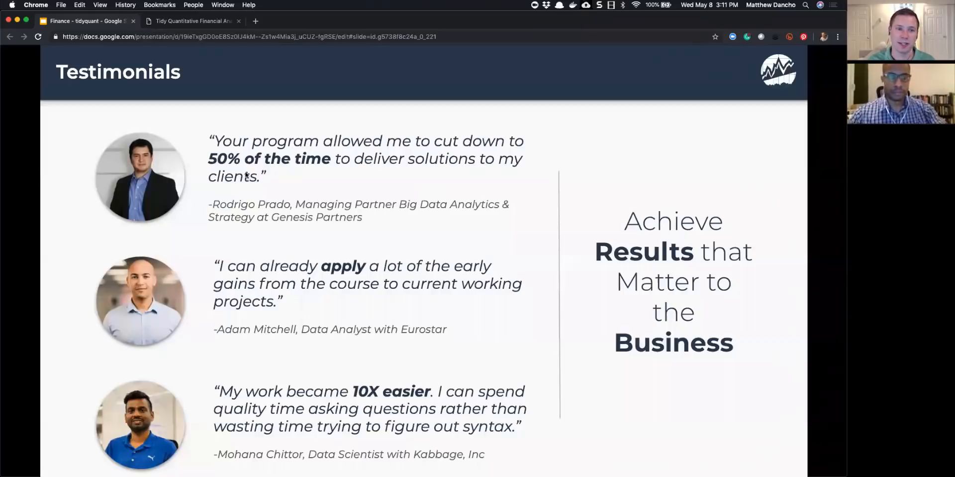
mouse_move(223, 171)
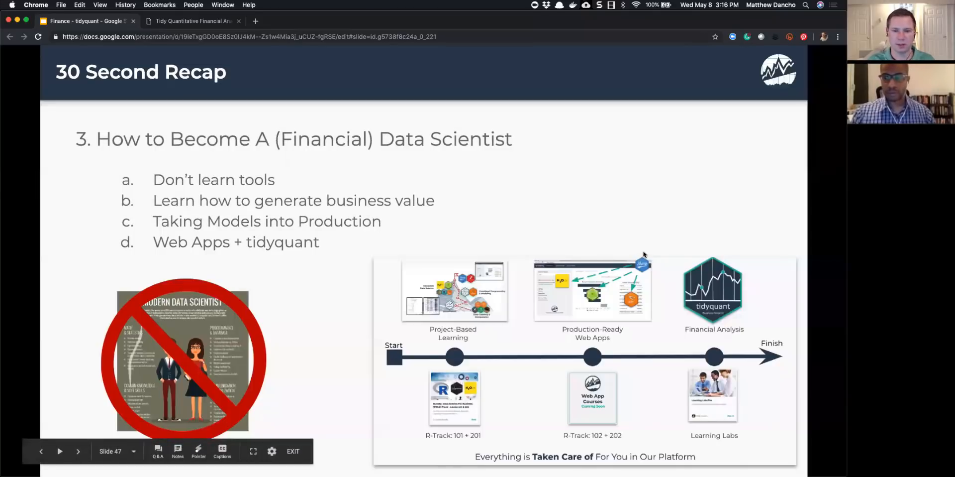
mouse_move(511, 166)
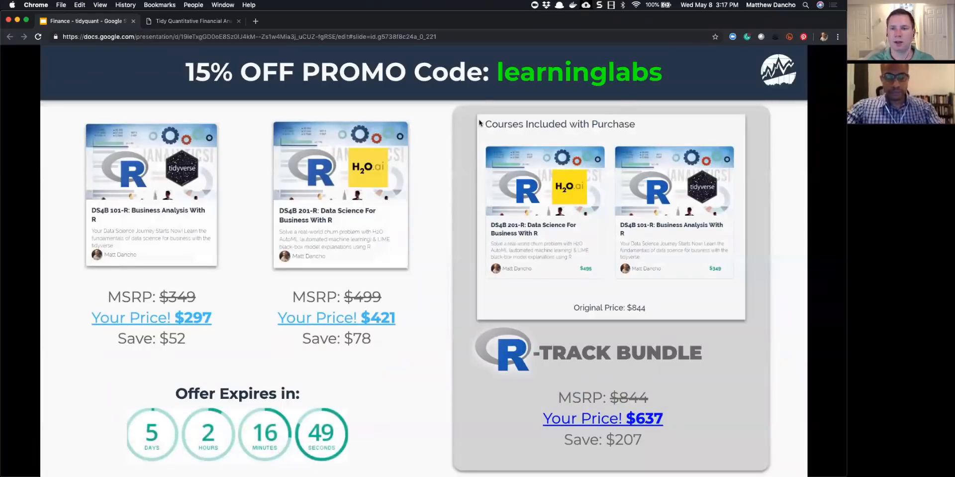
mouse_move(458, 126)
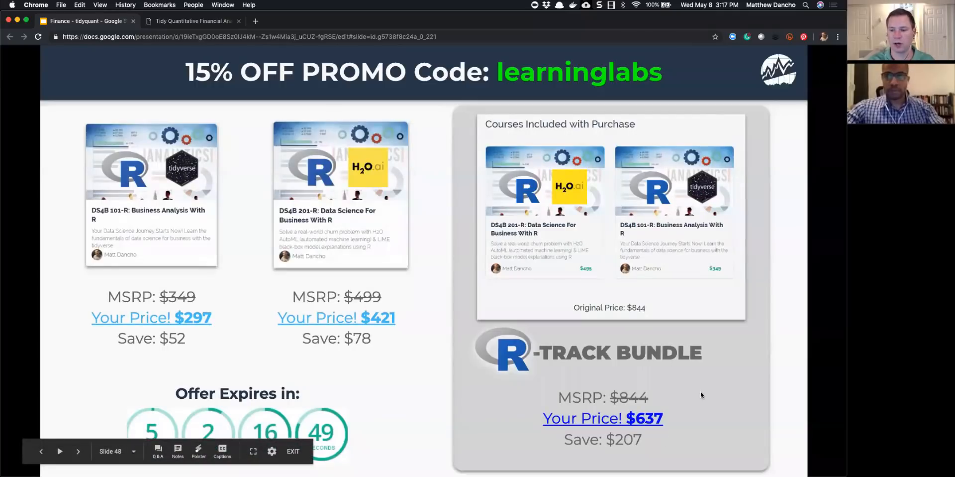
mouse_move(704, 375)
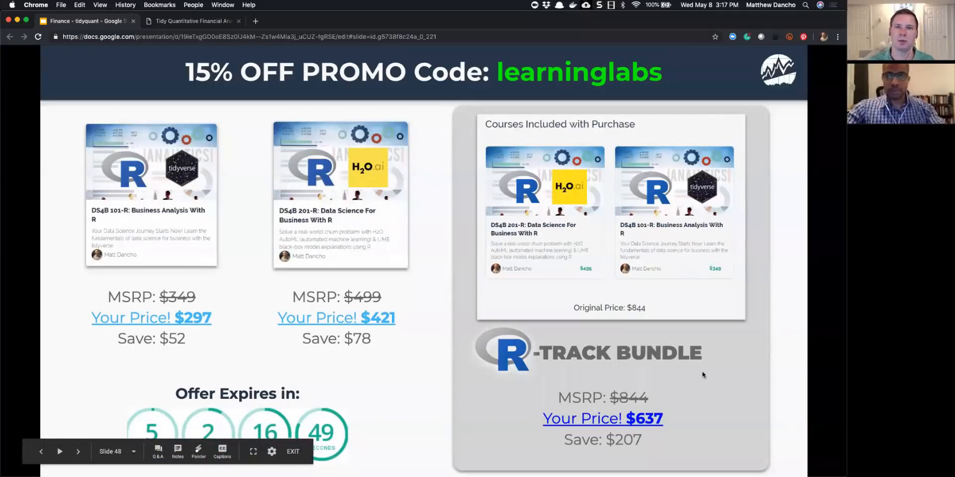